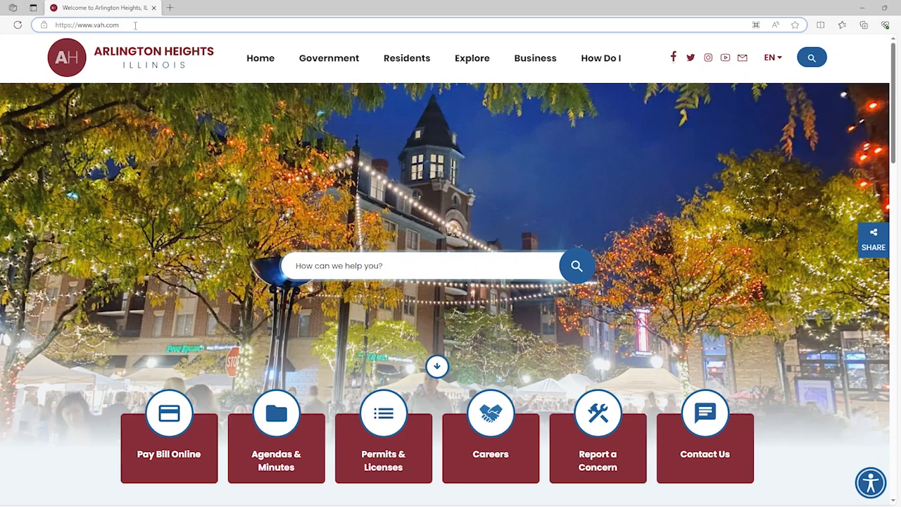
# Show the 'How Do I' menu of common resident tasks on the village homepage.
pyautogui.click(599, 57)
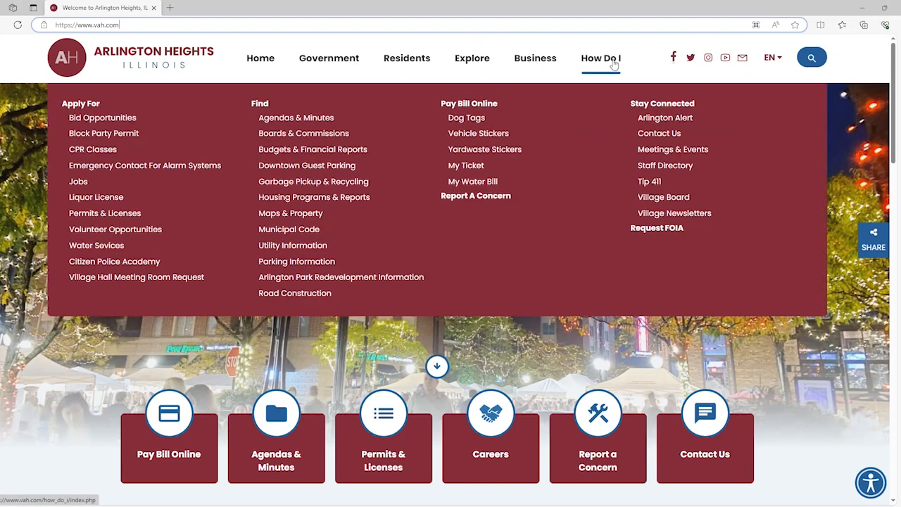
pyautogui.moveTo(264, 110)
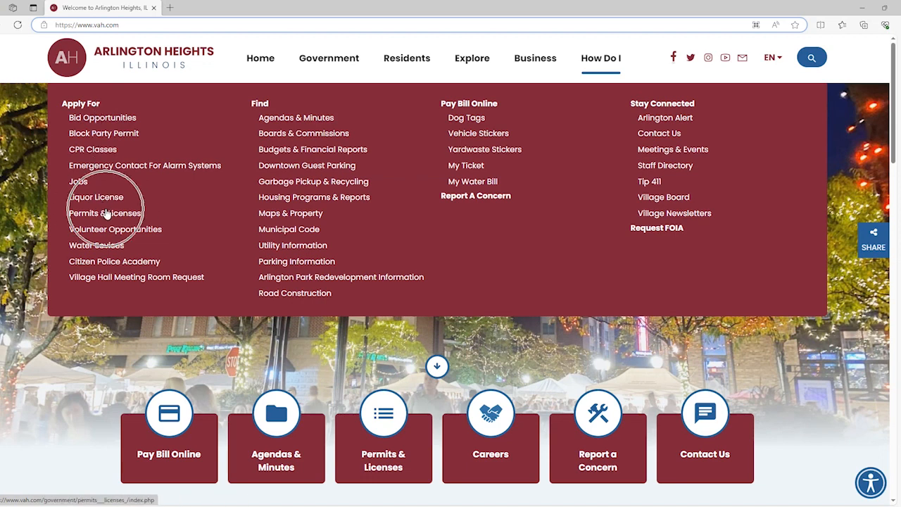
# Reach the Citizen Self Serve Portal page via Permits & Licenses and bring its sign-up link into view.
pyautogui.click(105, 213)
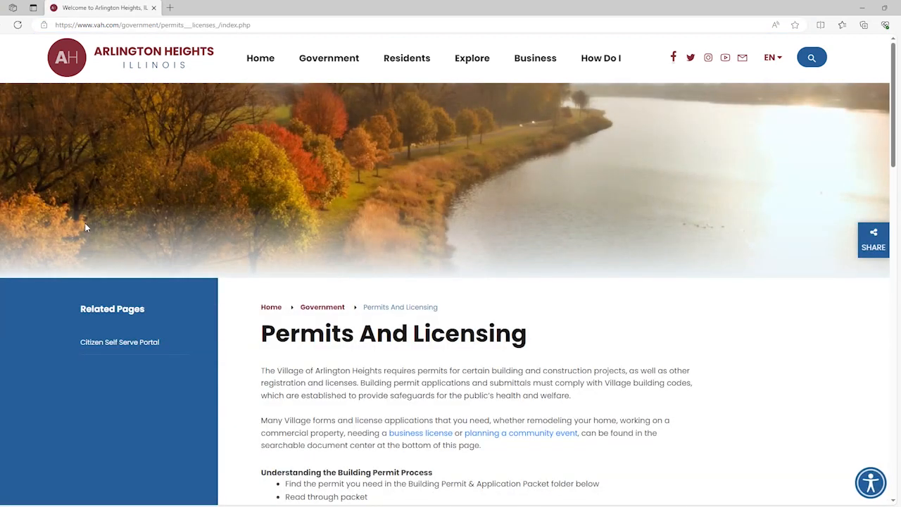
pyautogui.moveTo(13, 326)
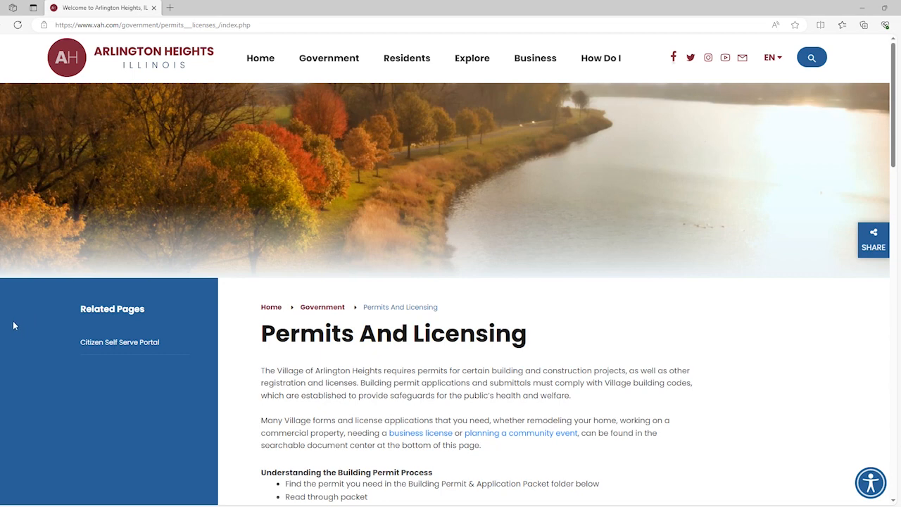
pyautogui.moveTo(119, 346)
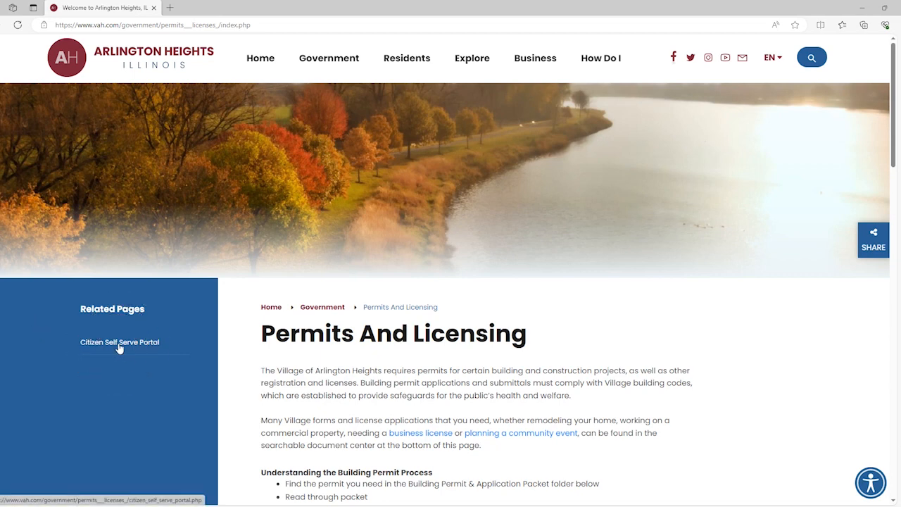
pyautogui.click(120, 342)
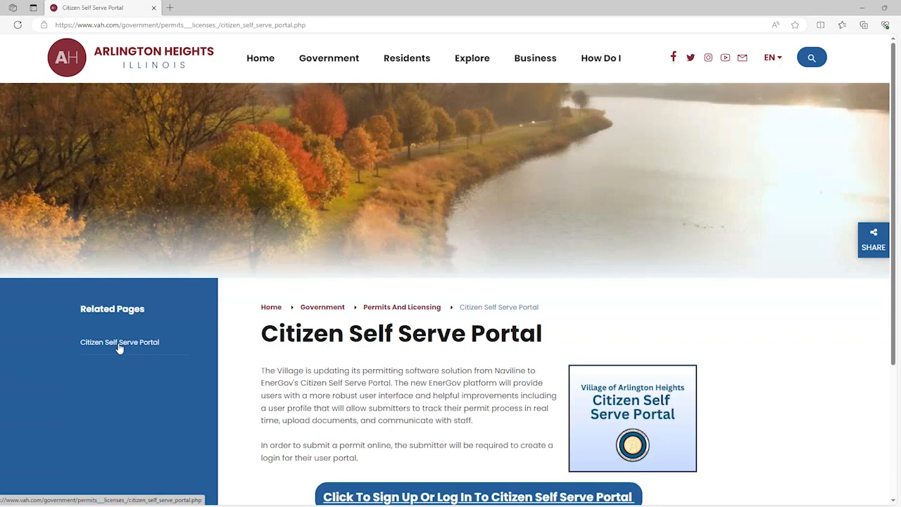
pyautogui.scroll(-3)
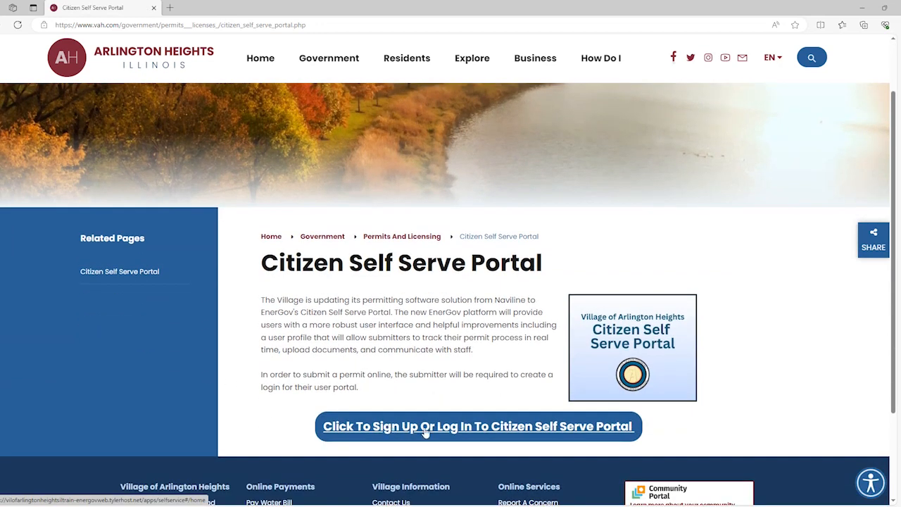
pyautogui.moveTo(442, 433)
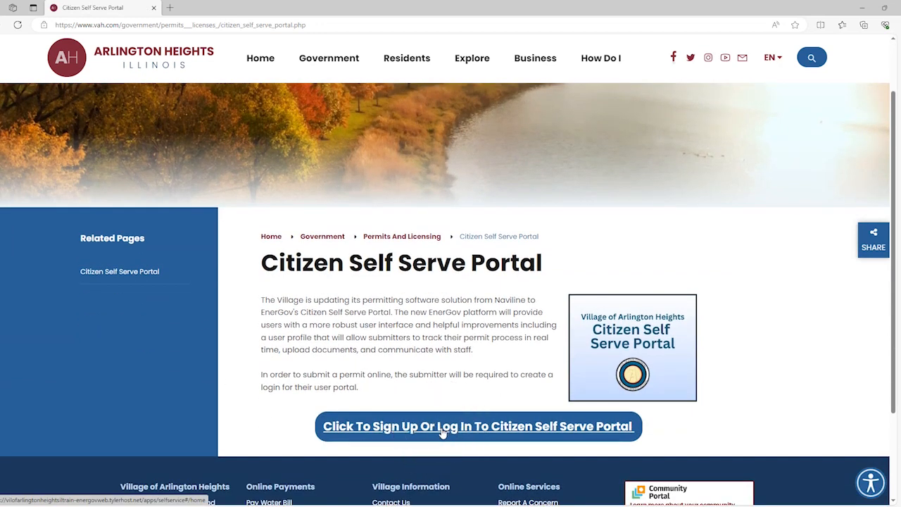
pyautogui.click(479, 426)
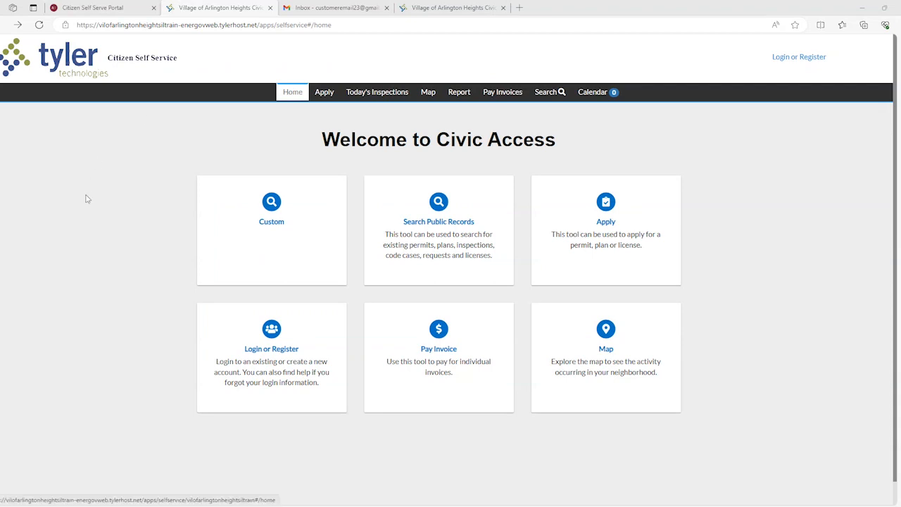
pyautogui.moveTo(806, 57)
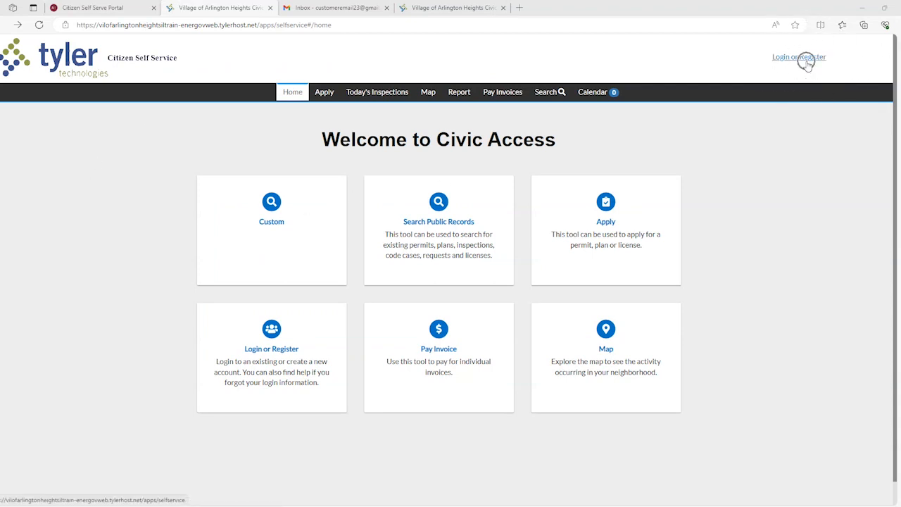
pyautogui.click(797, 57)
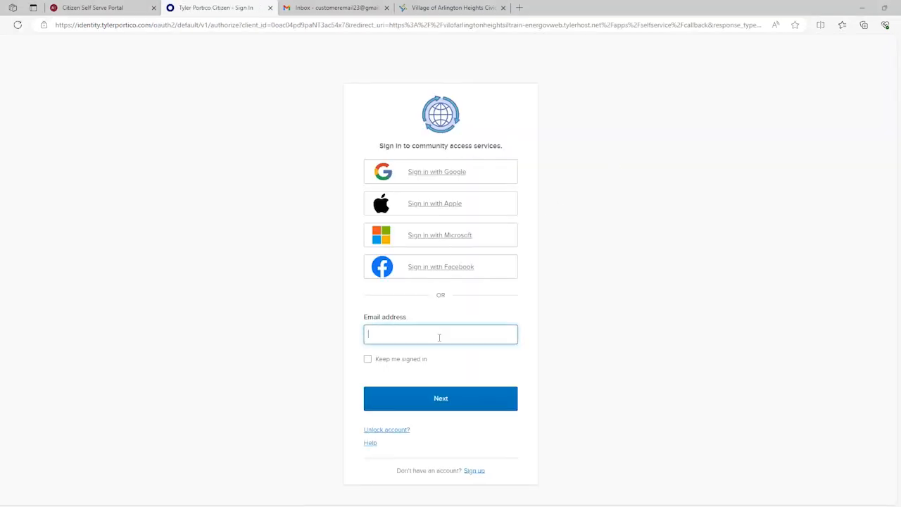
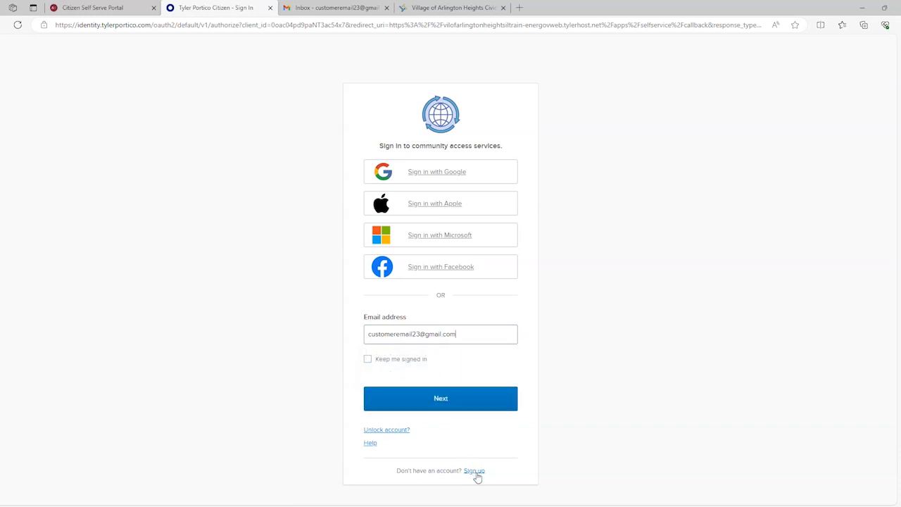
pyautogui.click(476, 470)
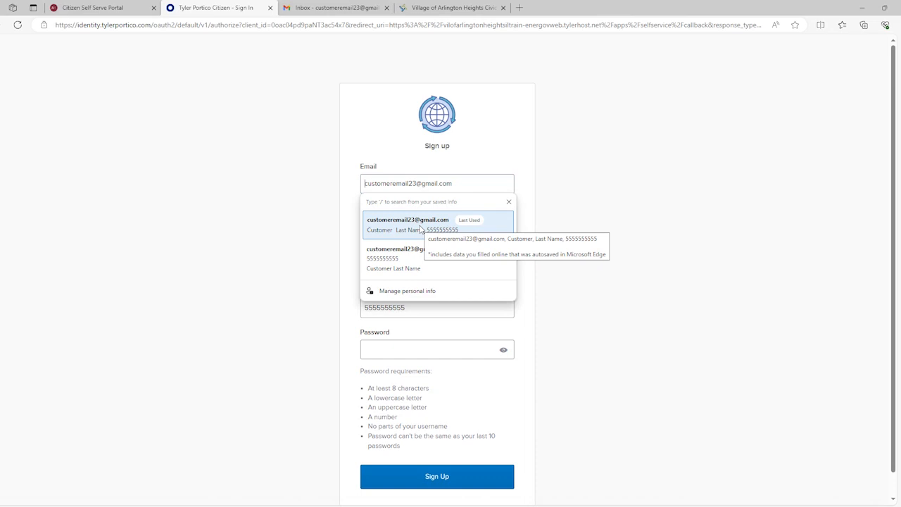
# Retrieve the verification code from the Community Access welcome email in Gmail and paste it into the Enter Code field.
pyautogui.click(335, 8)
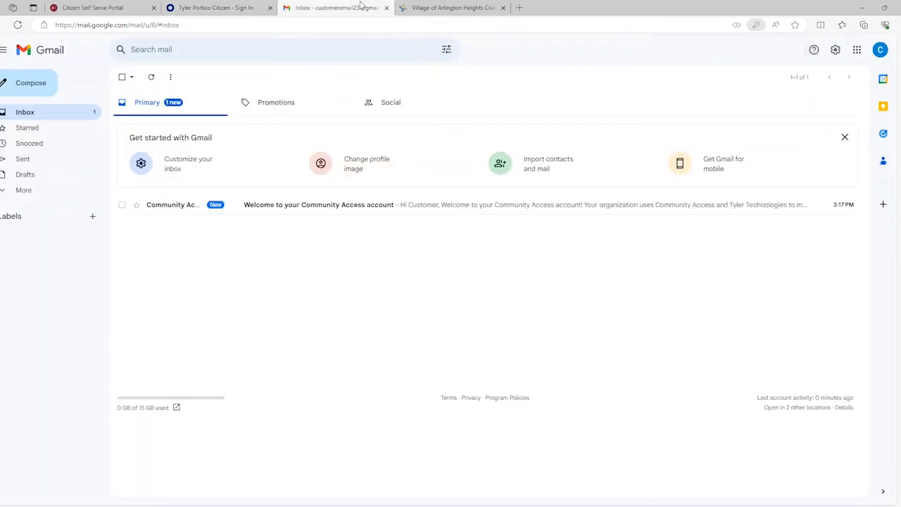
pyautogui.moveTo(315, 207)
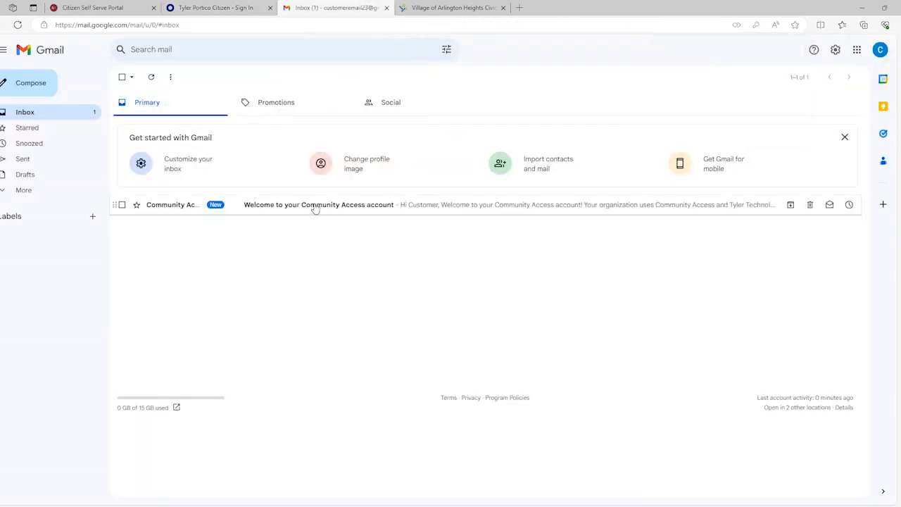
pyautogui.click(318, 205)
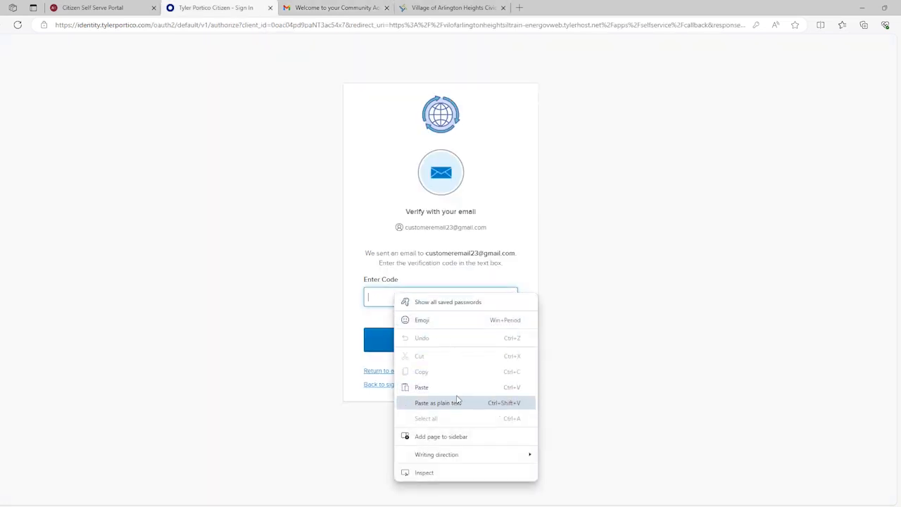
pyautogui.click(421, 387)
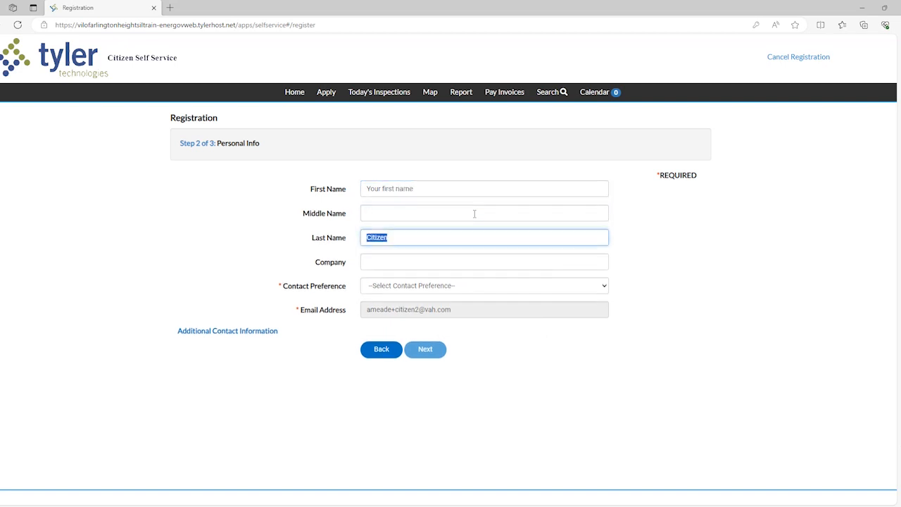
# Complete personal info with Address contact preference and the address details, then submit the registration.
pyautogui.click(485, 262)
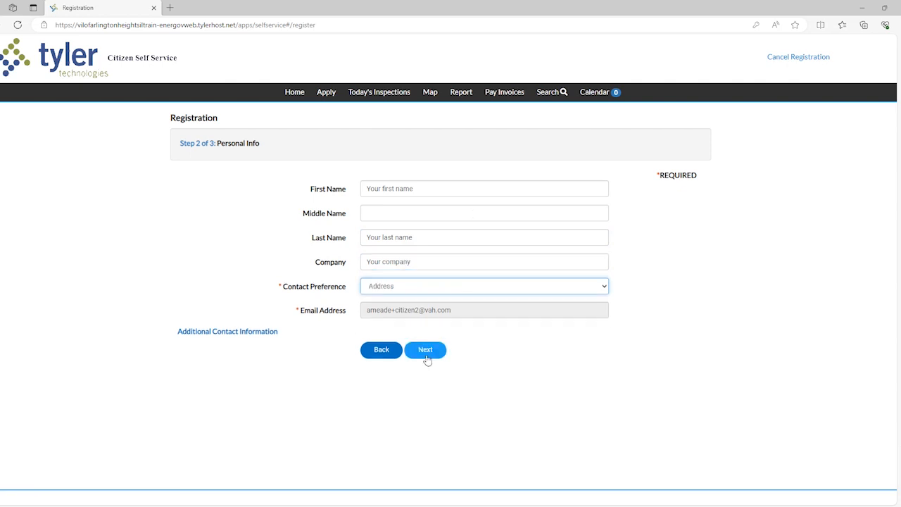
pyautogui.click(425, 349)
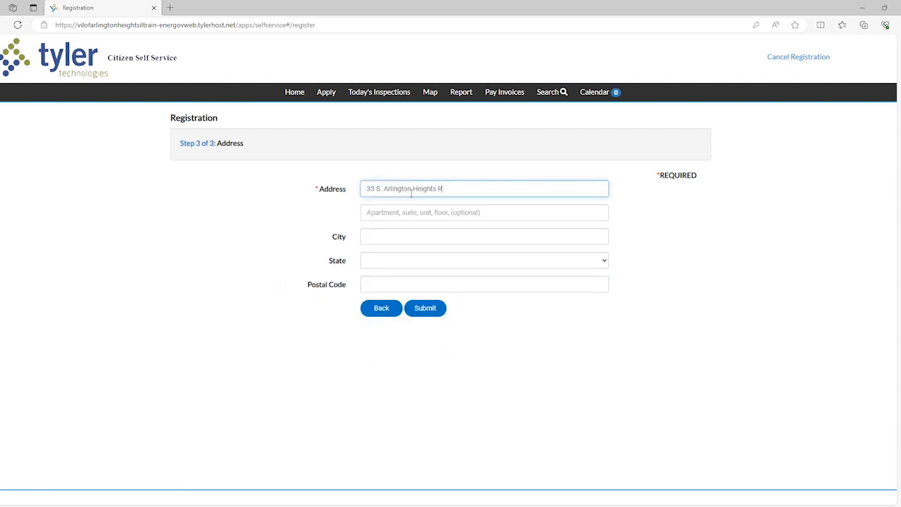
pyautogui.click(425, 307)
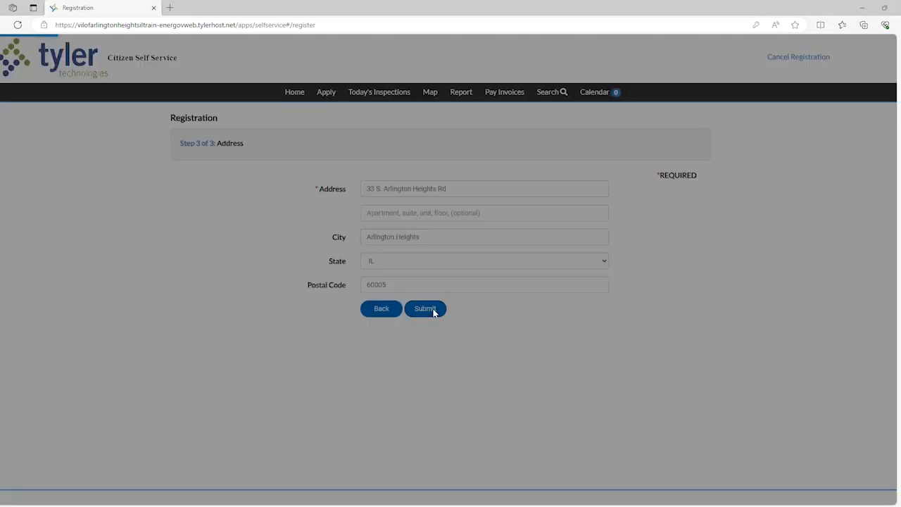
pyautogui.click(425, 309)
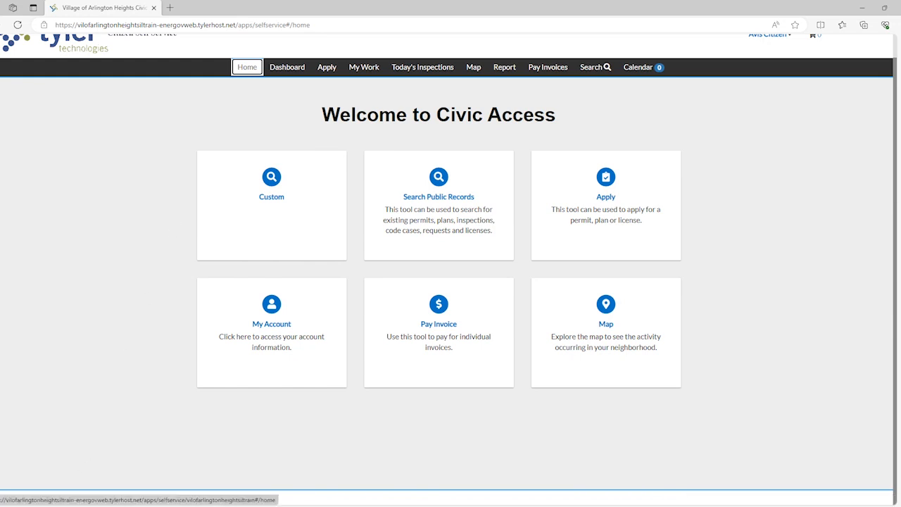
pyautogui.moveTo(178, 211)
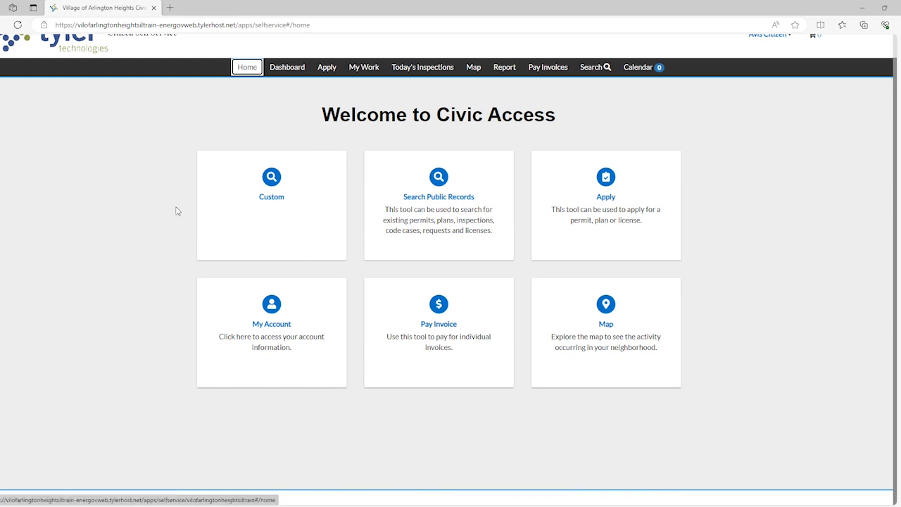